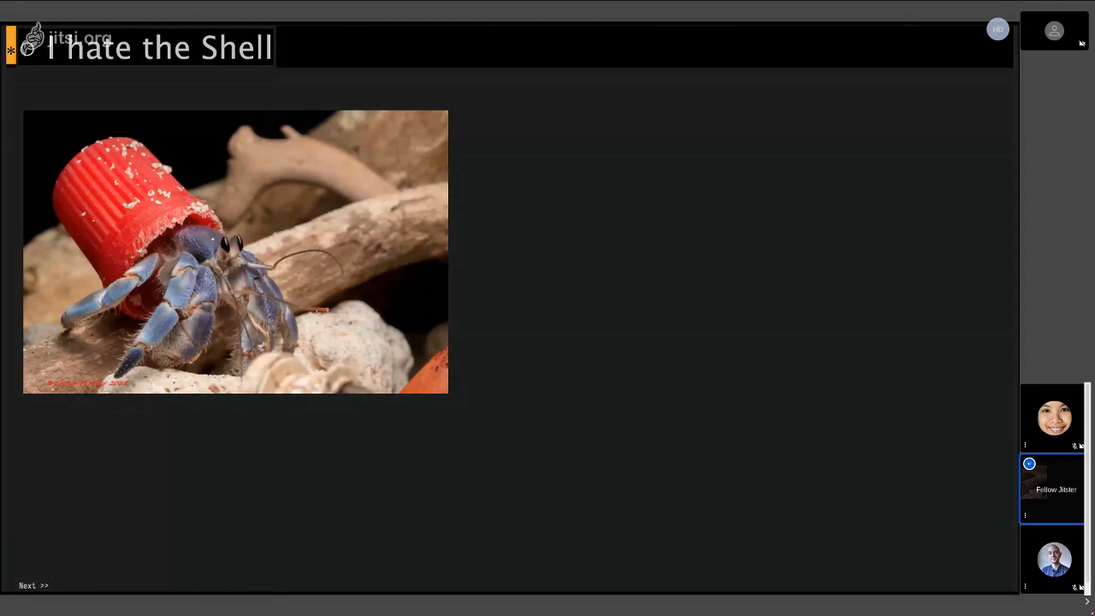
Step: Advance the shared slides from 'I hate the Shell' to 'Well, I kinda hate the Shell'
{"action": "left_click", "coordinate": [34, 585]}
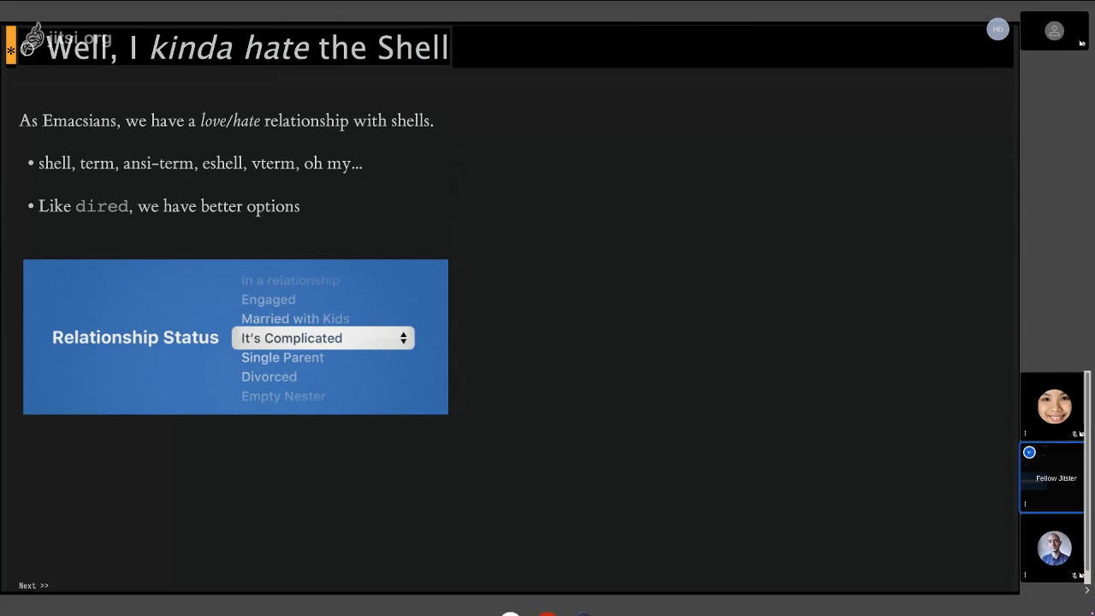
Step: Check the More actions menu, then advance to the 'Work in Progress' slide for tinkerers
{"action": "left_click", "coordinate": [1067, 592]}
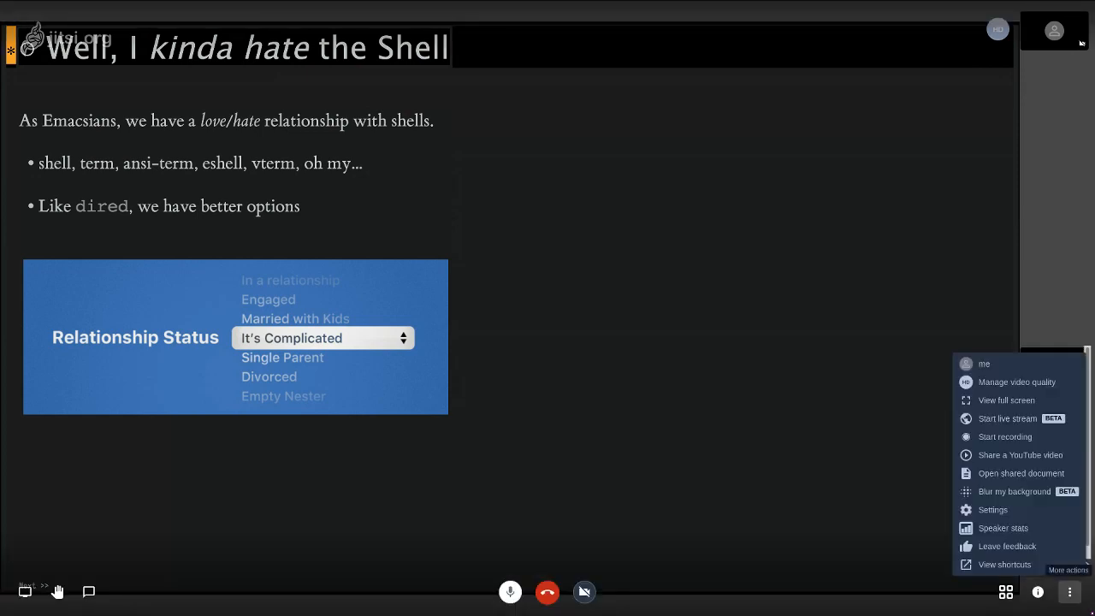
{"action": "mouse_move", "coordinate": [992, 509]}
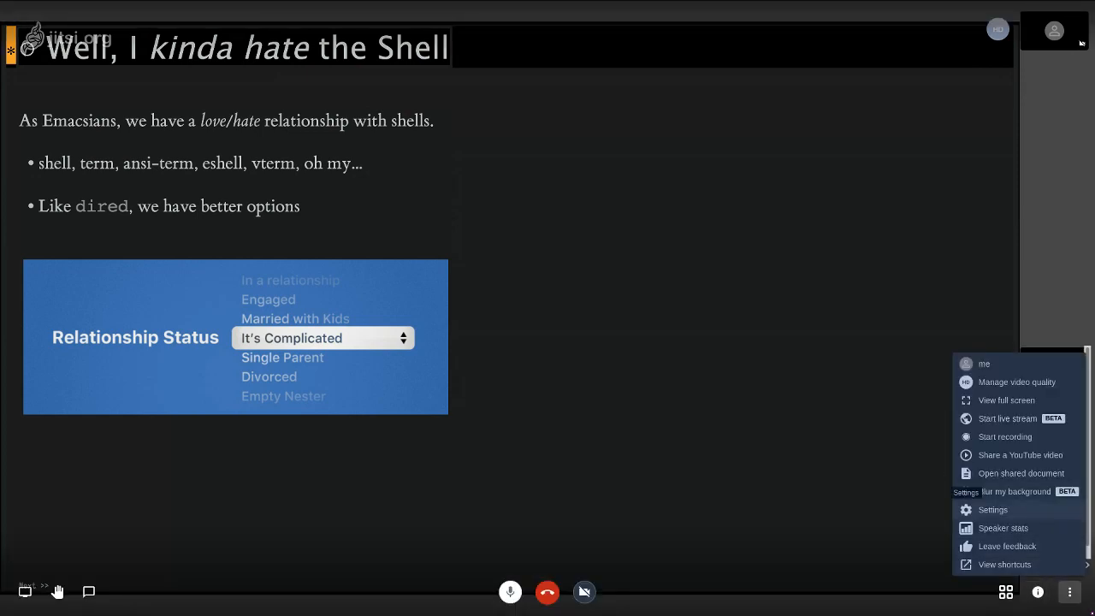
{"action": "left_click", "coordinate": [993, 510]}
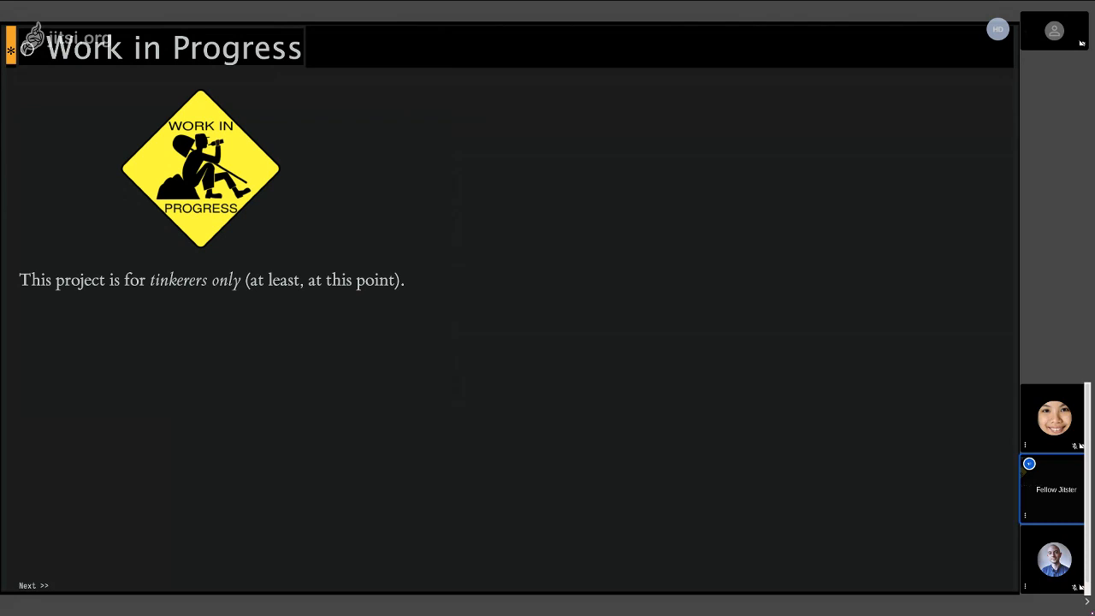
Step: Advance to 'Let's Start with a Story' with the systemctl restart loop
{"action": "left_click", "coordinate": [32, 585]}
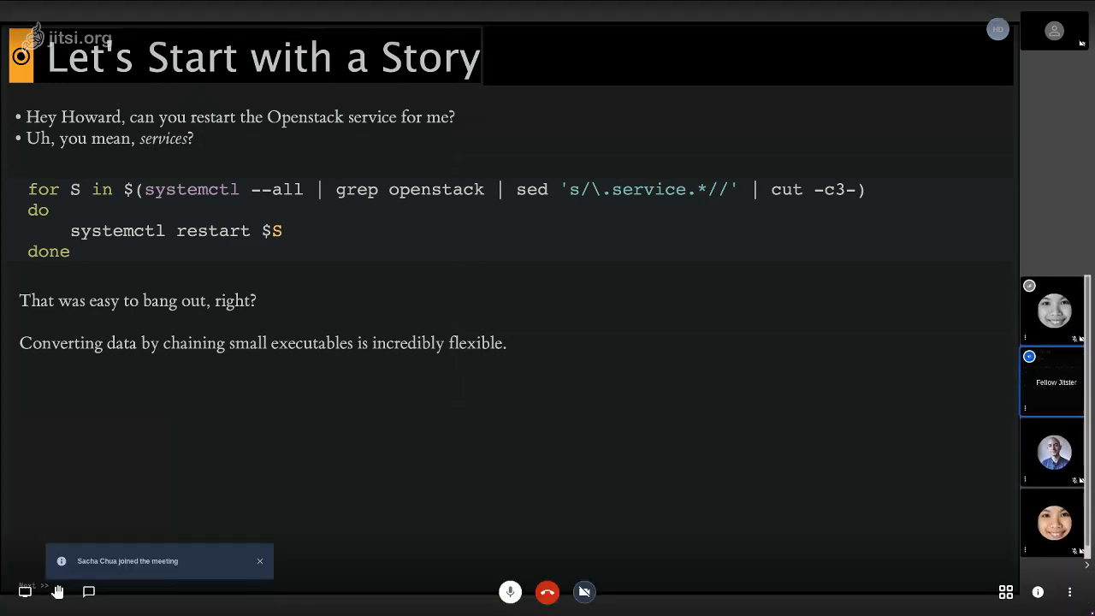
{"action": "left_click", "coordinate": [260, 561]}
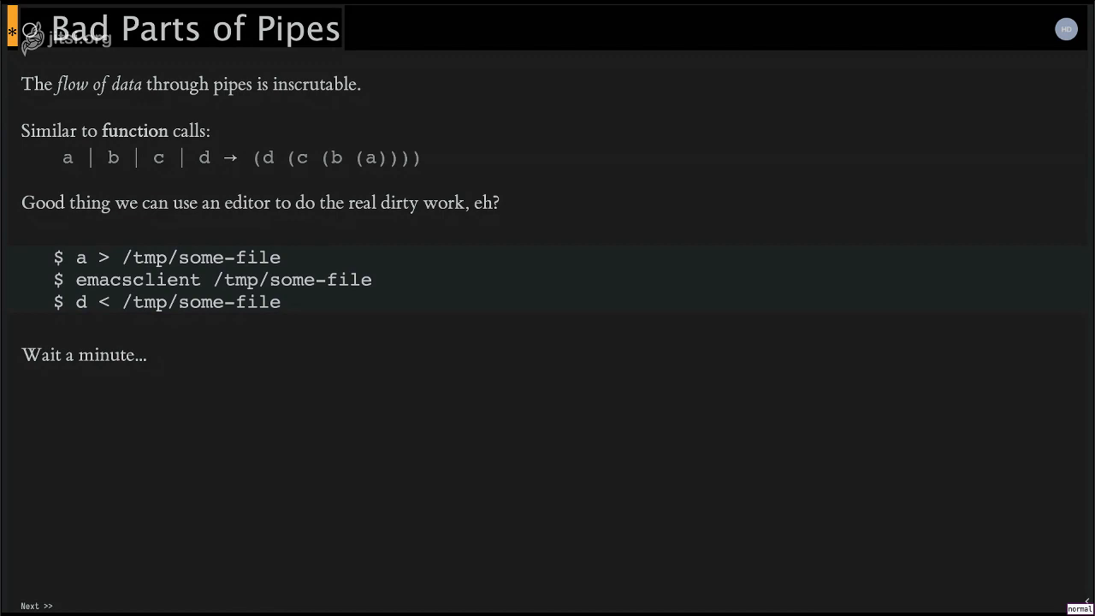
{"action": "left_click", "coordinate": [36, 606]}
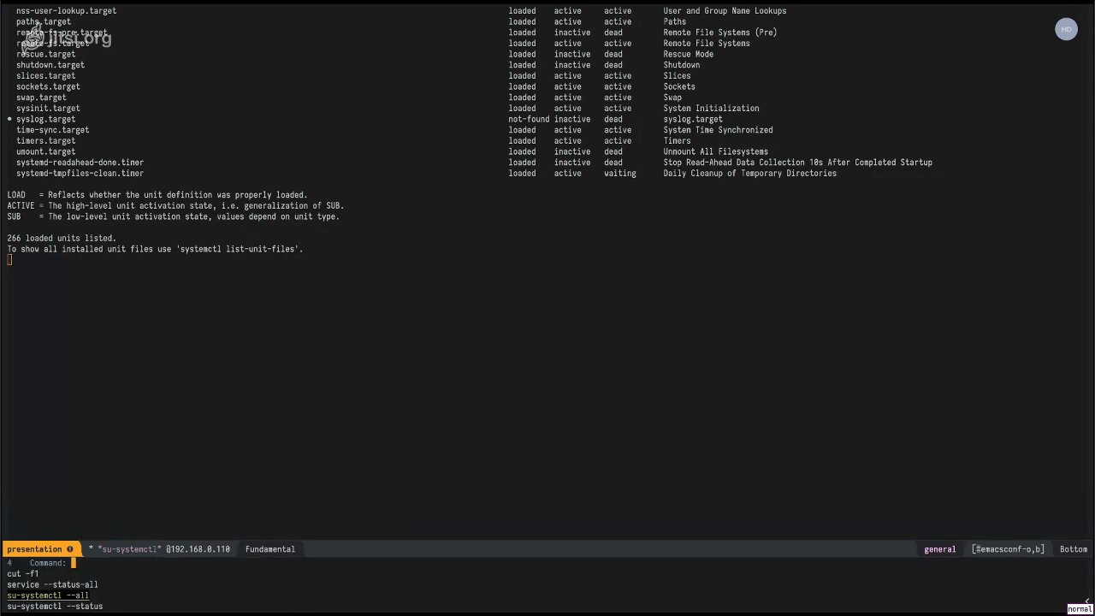
Step: Filter the systemd unit listing with grep so only OpenStack services show
{"action": "type", "text": "grep -v"}
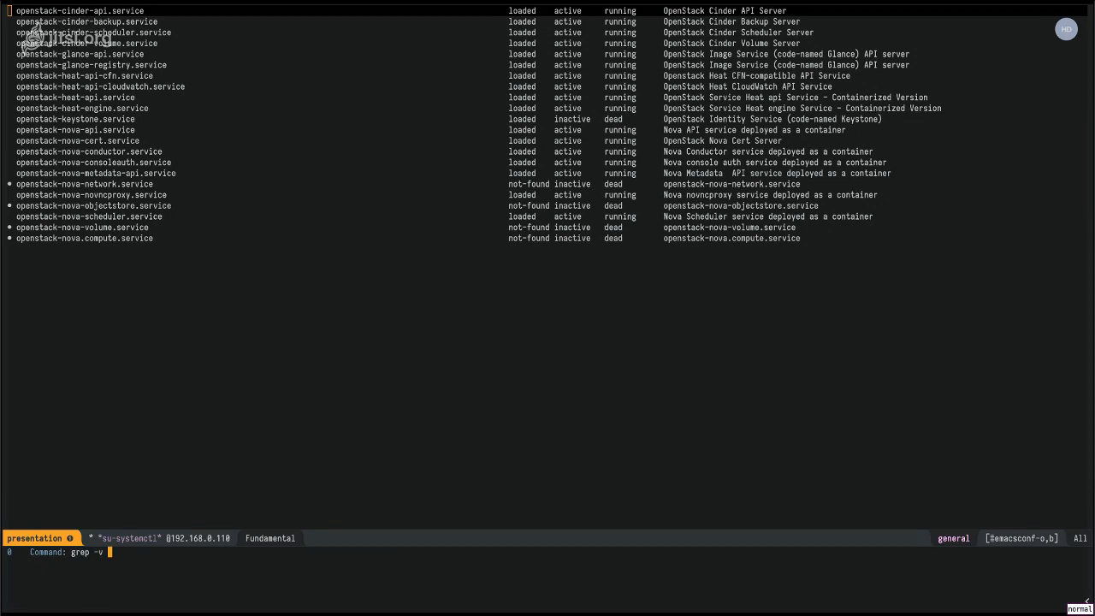
Step: Exclude dead units with 'grep -v dead' and begin a sed 's/.service.*' substitution
{"action": "type", "text": "dead"}
{"action": "type", "text": "sed"}
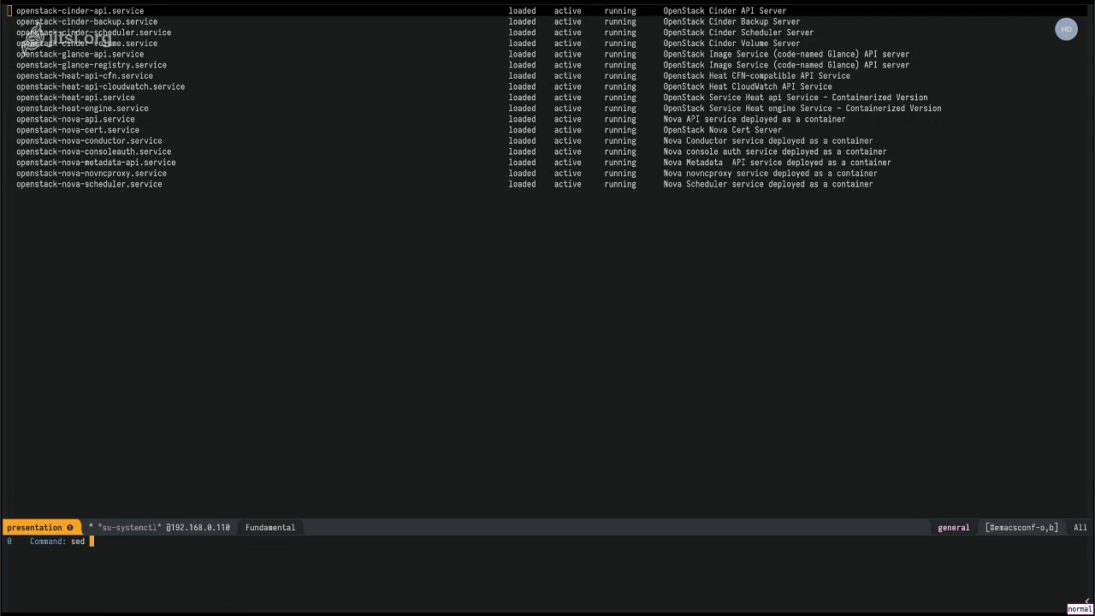
{"action": "type", "text": "s/"}
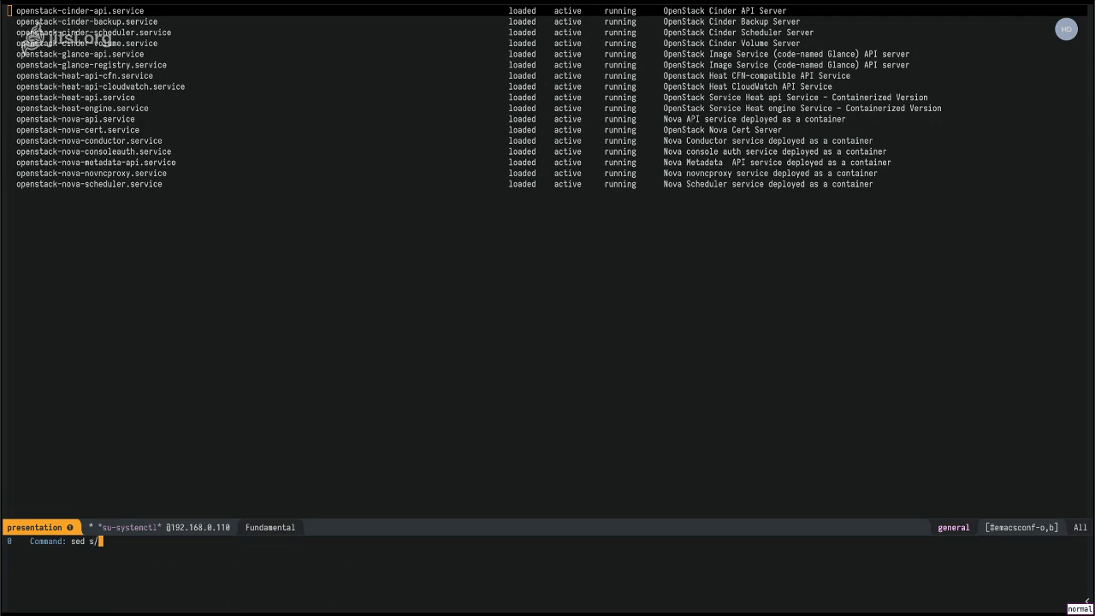
{"action": "type", "text": ".service.*"}
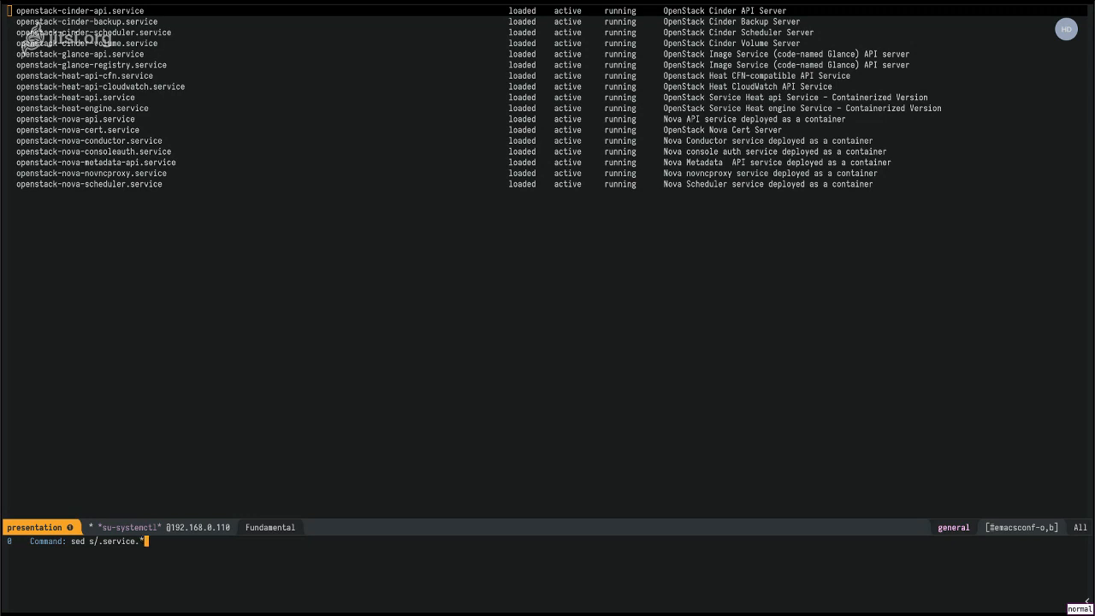
Step: Run the sed substitution 's/.service//:' over the OpenStack service listing
{"action": "type", "text": "/:"}
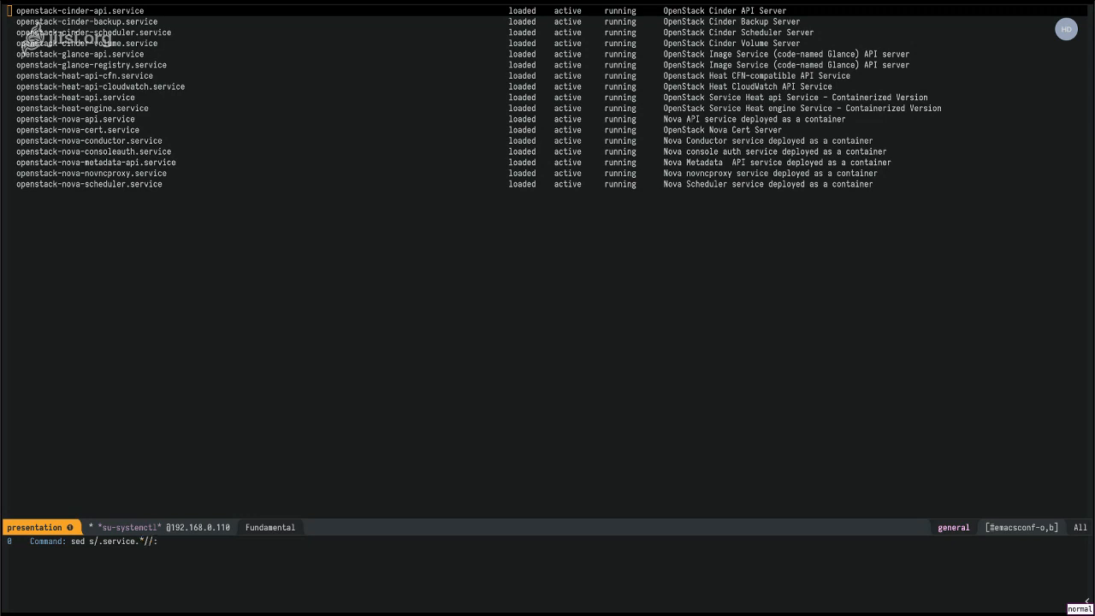
{"action": "key", "text": "Return"}
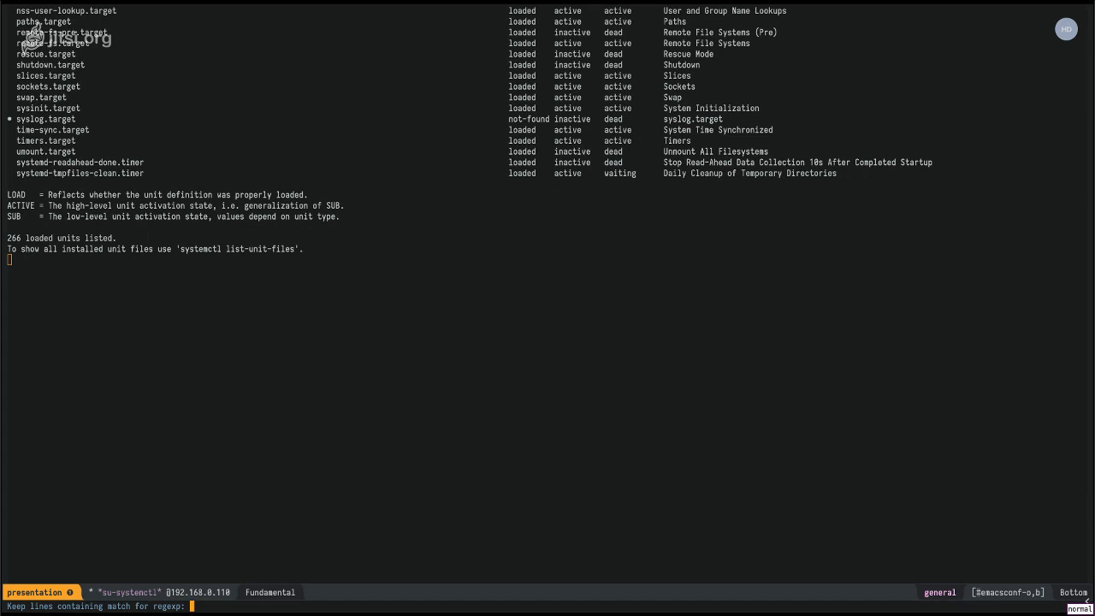
Step: Keep only lines matching 'openstack' in the systemctl listing via keep-lines
{"action": "type", "text": "ope"}
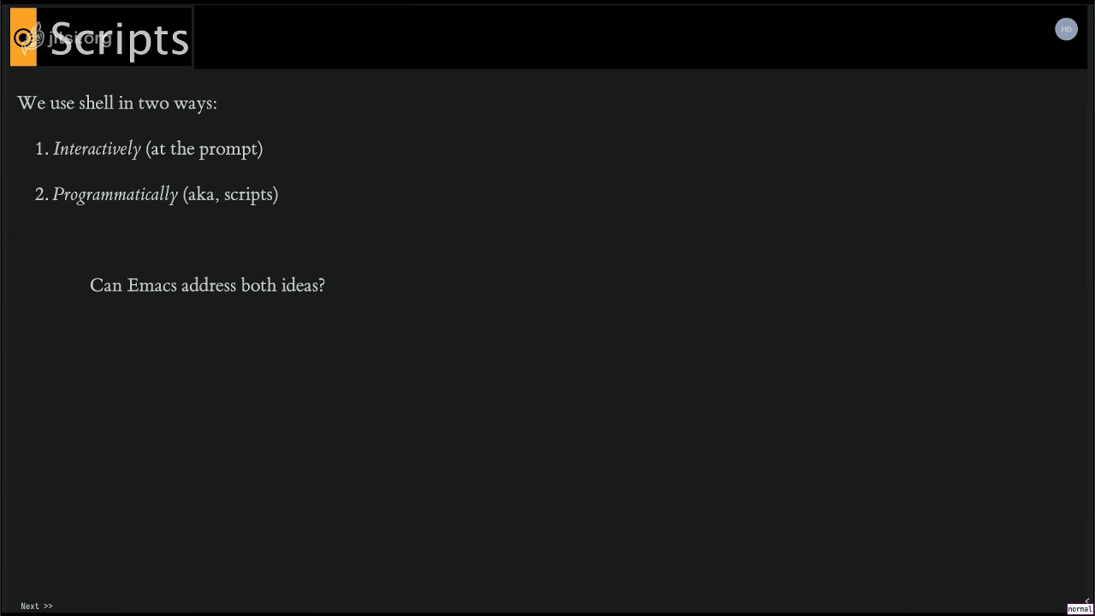
{"action": "mouse_move", "coordinate": [733, 380]}
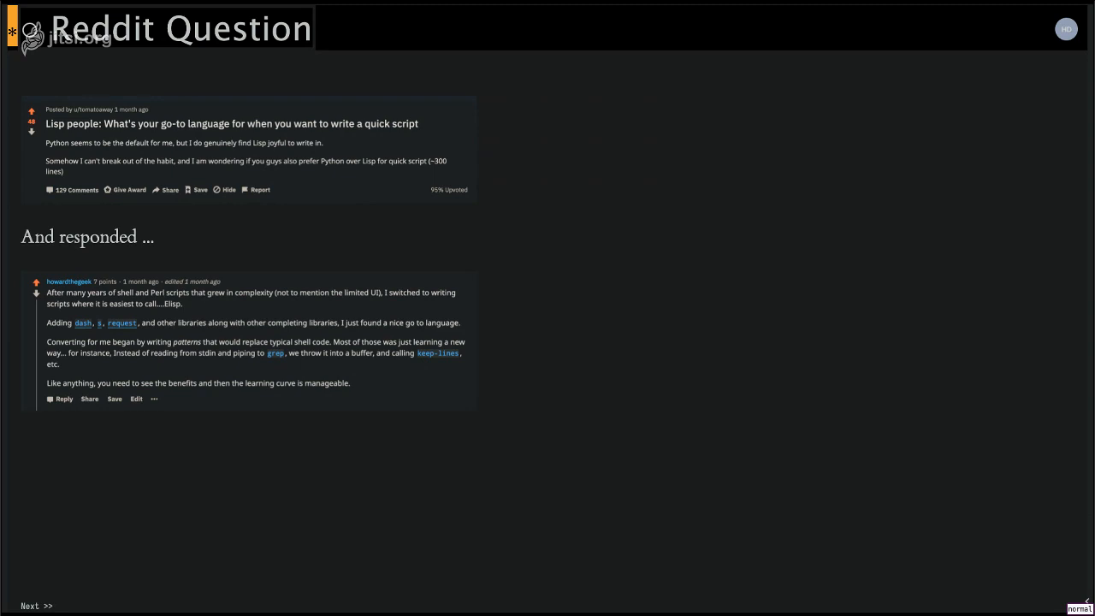
{"action": "left_click", "coordinate": [36, 606]}
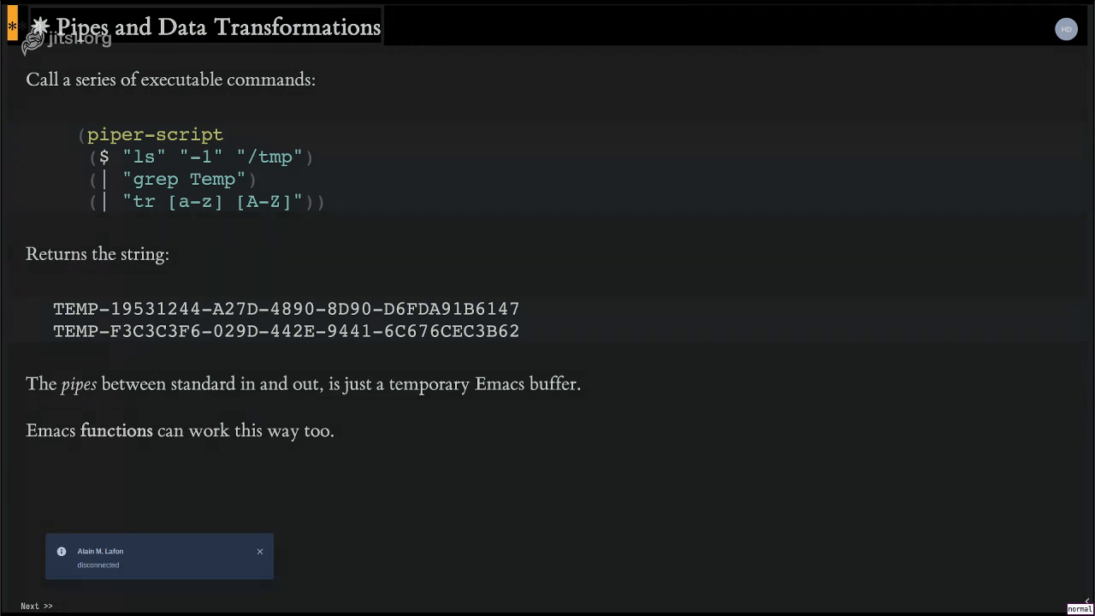
{"action": "left_click", "coordinate": [260, 551]}
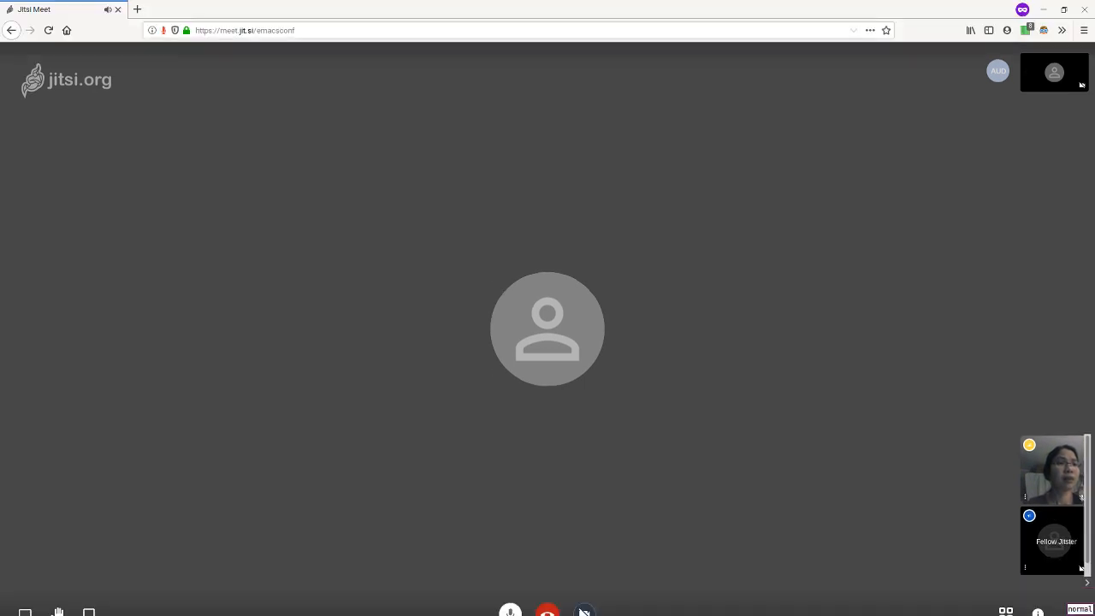
Step: Bring up the meeting chat panel after the slides are no longer shared
{"action": "left_click", "coordinate": [89, 592]}
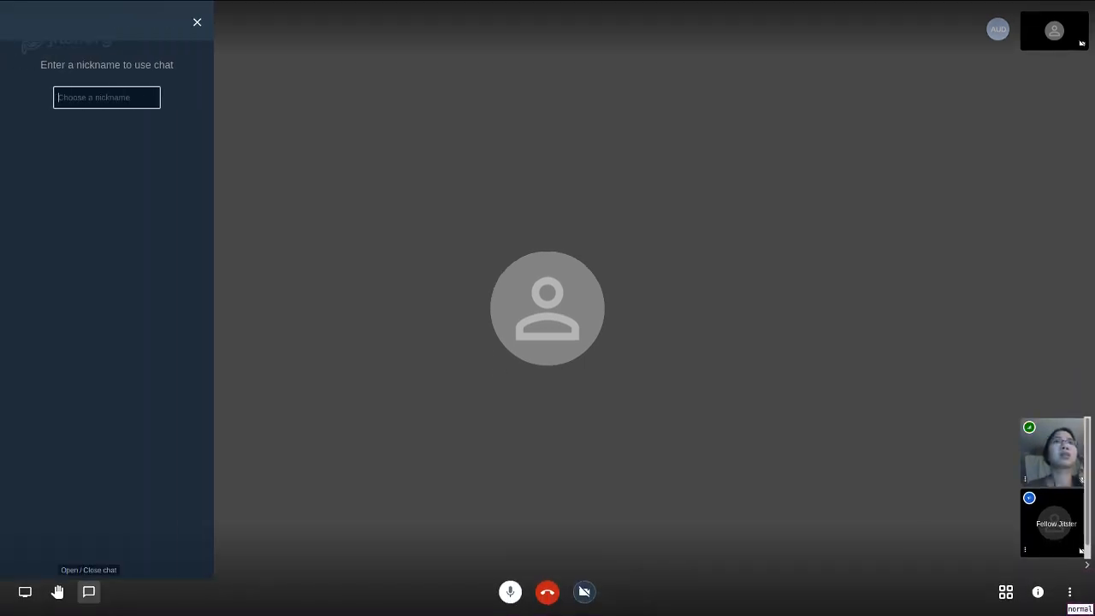
Step: Set nickname 'ban' and send a chat message that we've lost the share, asking to reload
{"action": "type", "text": "ban"}
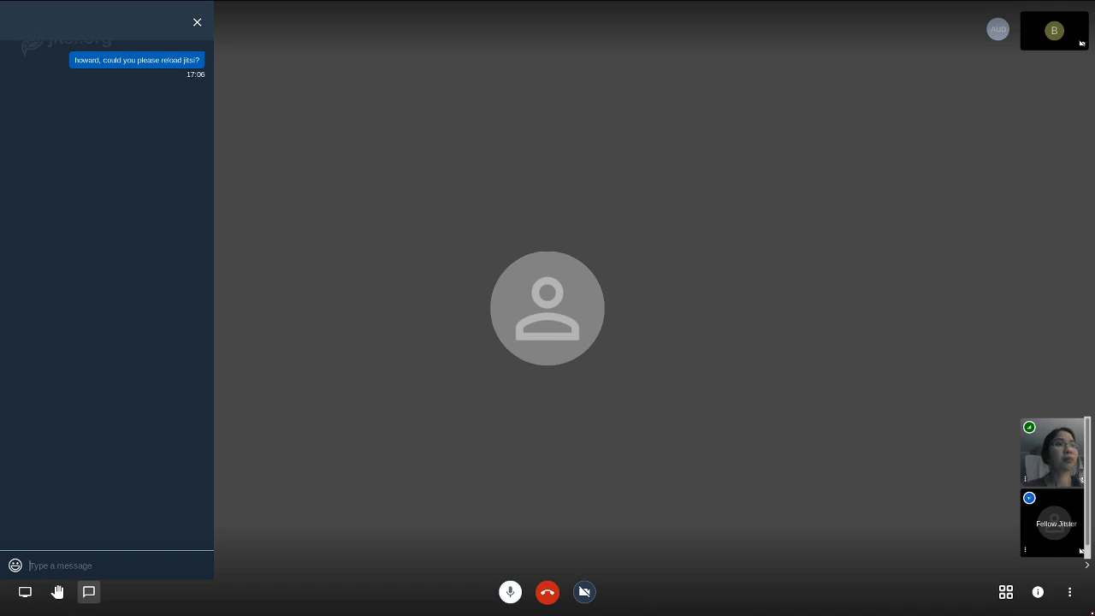
{"action": "type", "text": "we've lost"}
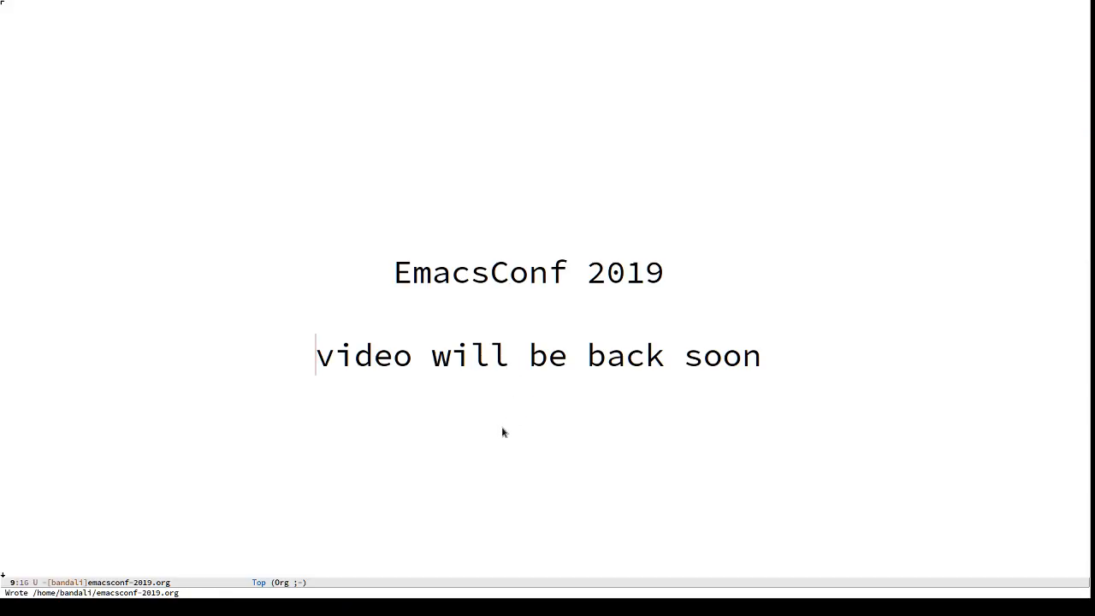
{"action": "mouse_move", "coordinate": [476, 443]}
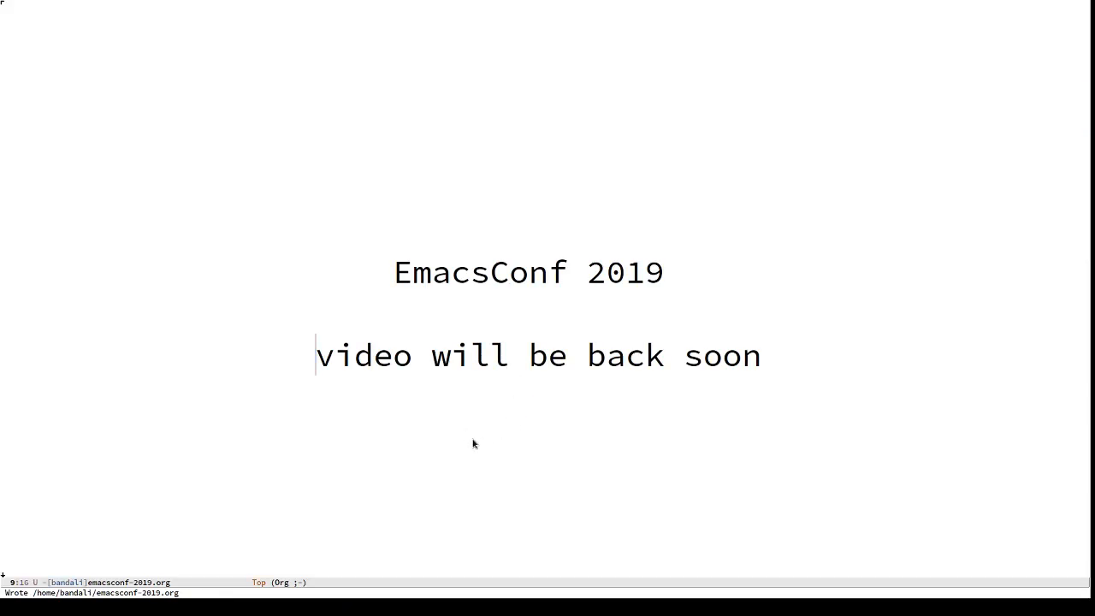